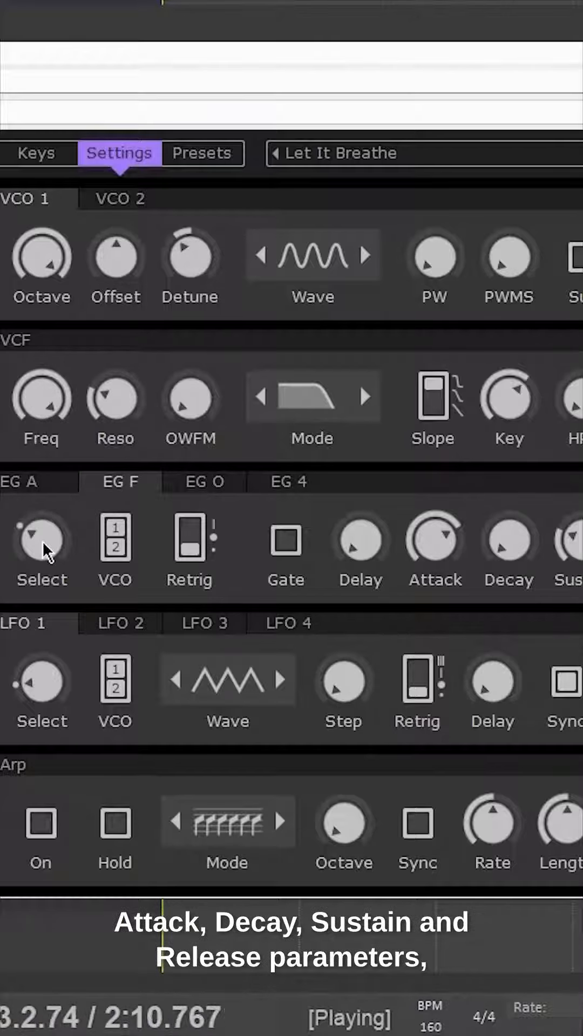
{"action": "mouse_move", "coordinate": [436, 581]}
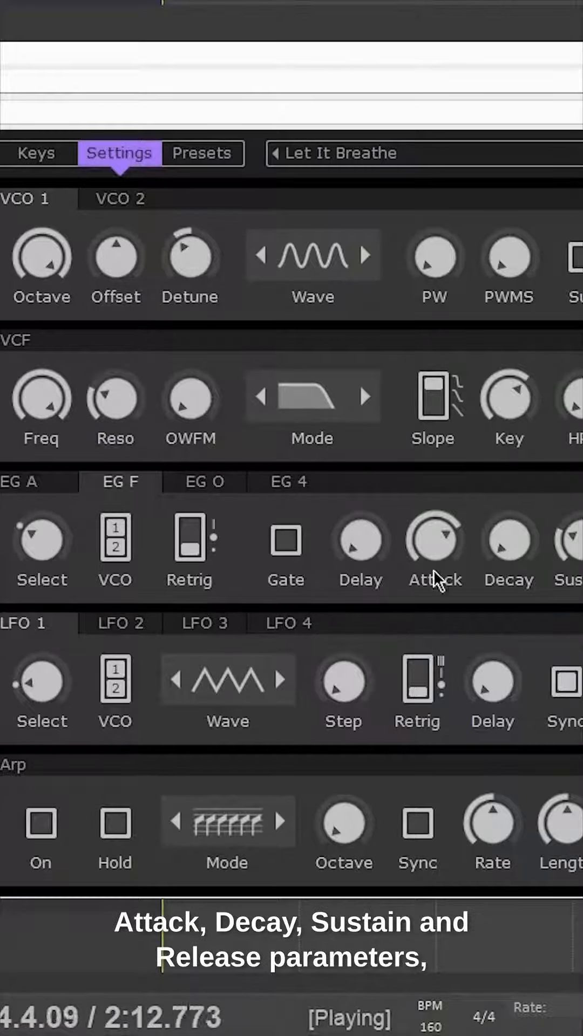
{"action": "scroll", "scroll_direction": "right", "scroll_amount": 3}
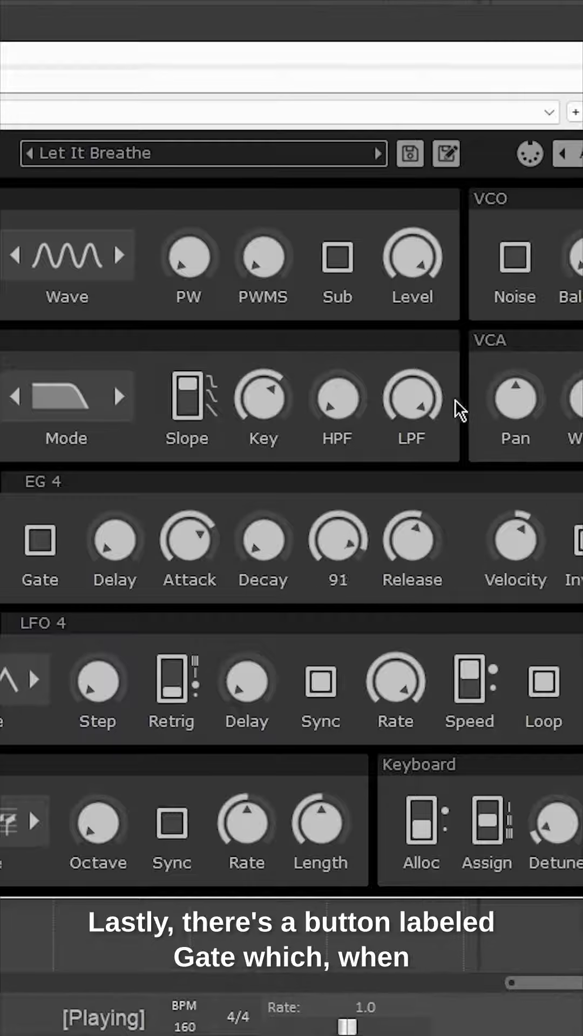
{"action": "left_click", "coordinate": [123, 153]}
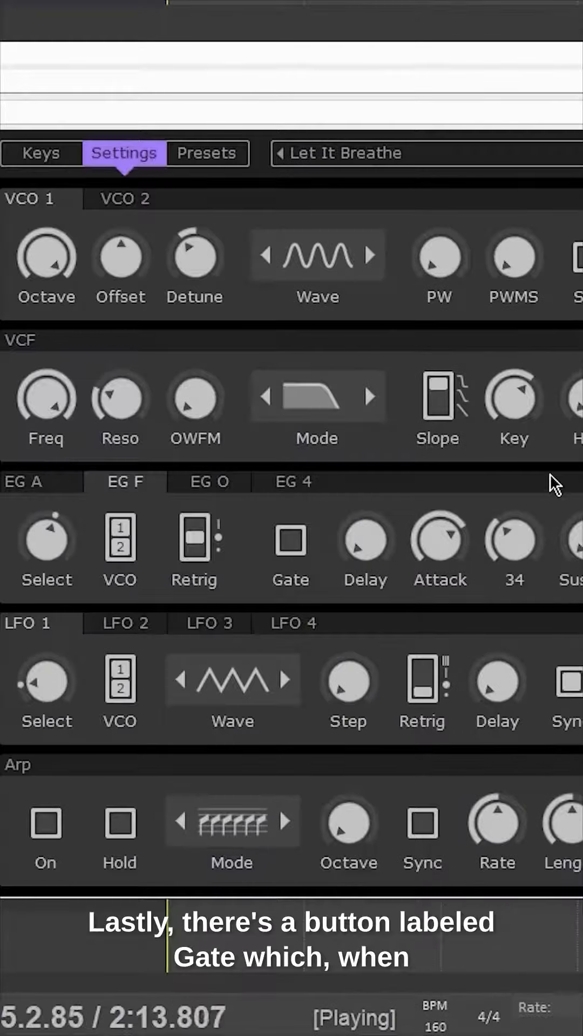